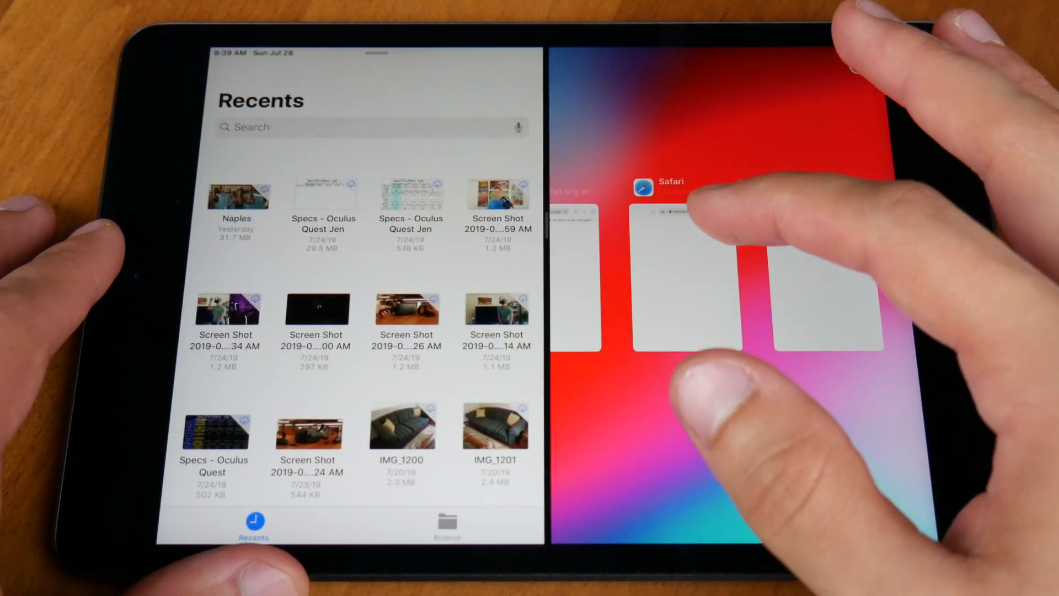
Open Notes from the multitasking view and swipe-type 'test' into a note
click(665, 277)
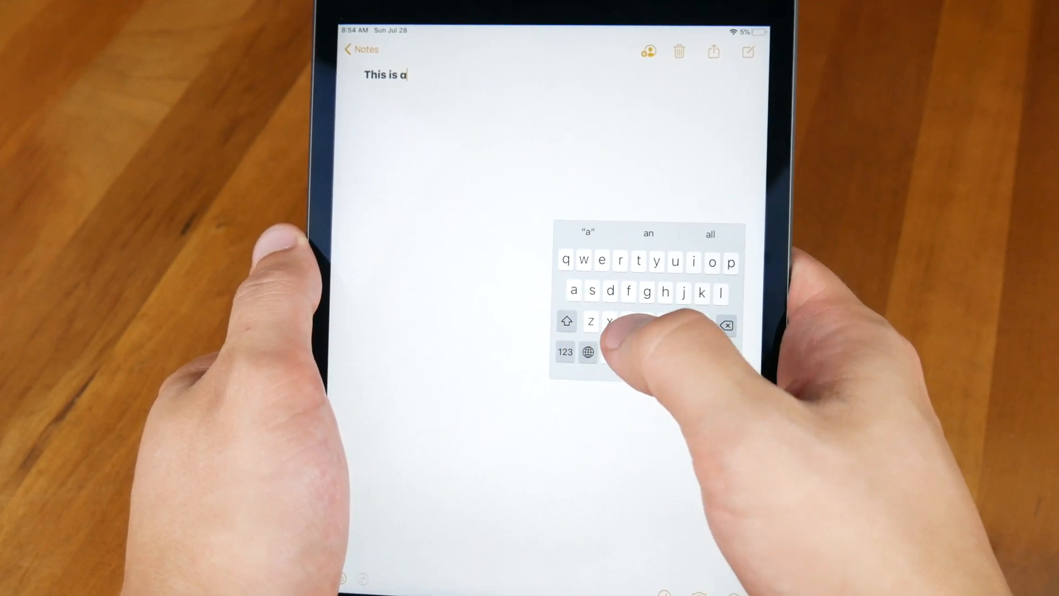
text(test)
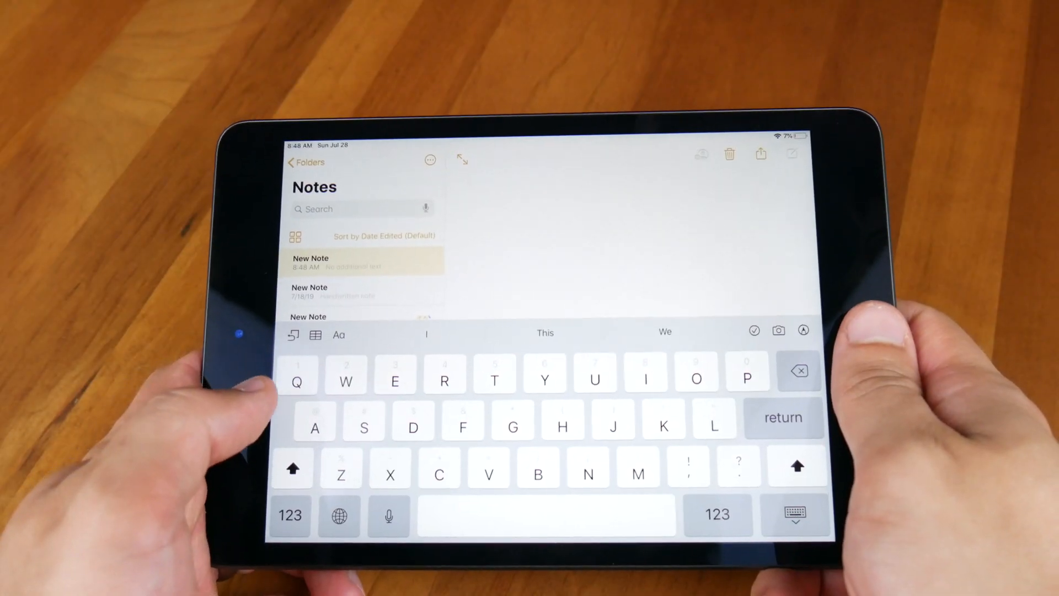
click(339, 515)
text(Also not ideal. My)
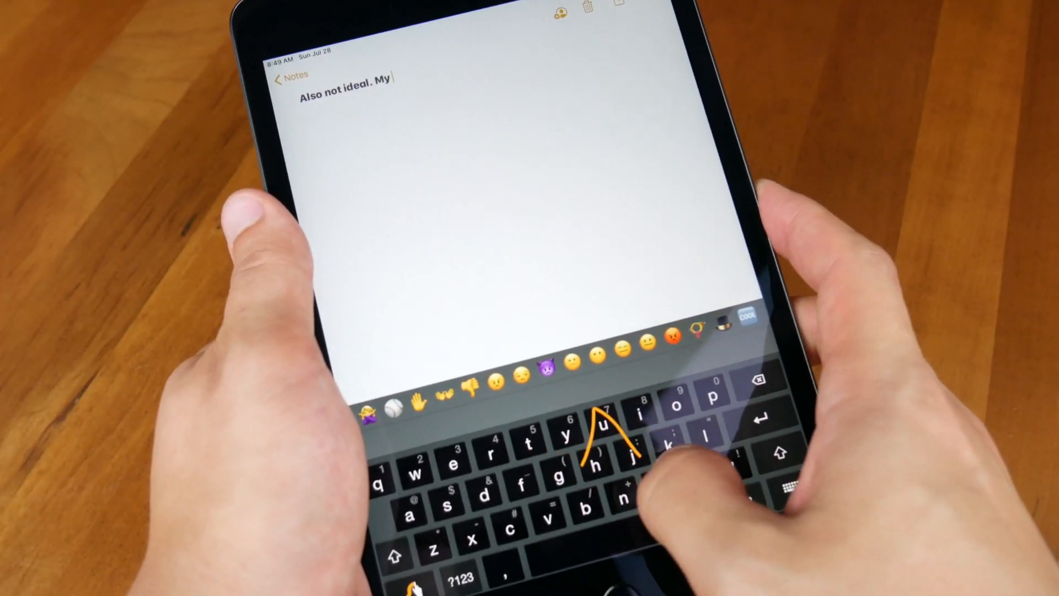
Swipe-type 'thumb', 'still has' and 'to' into the note
text(thumb)
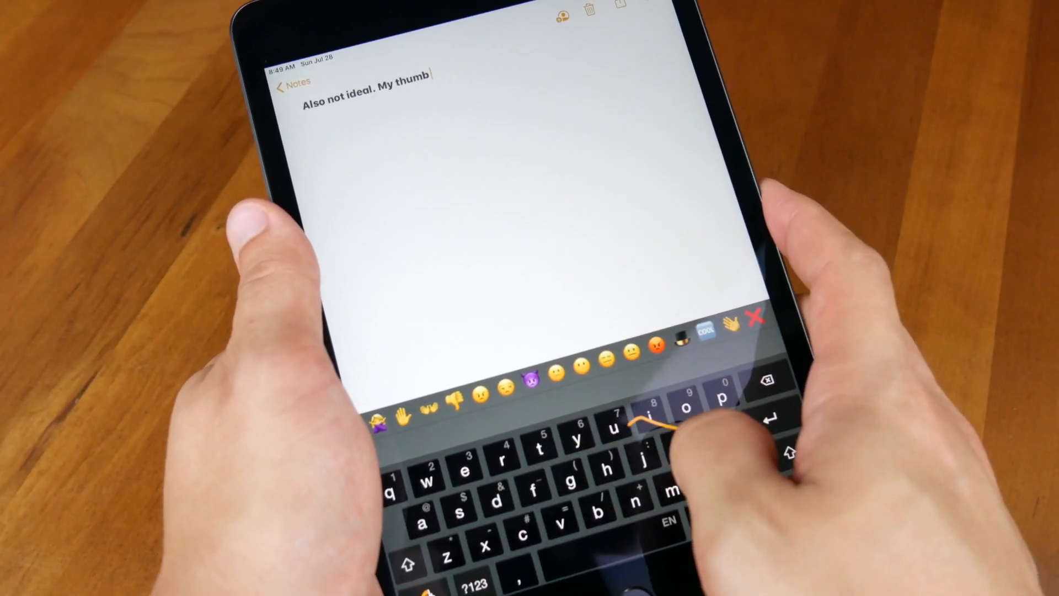
text(still has)
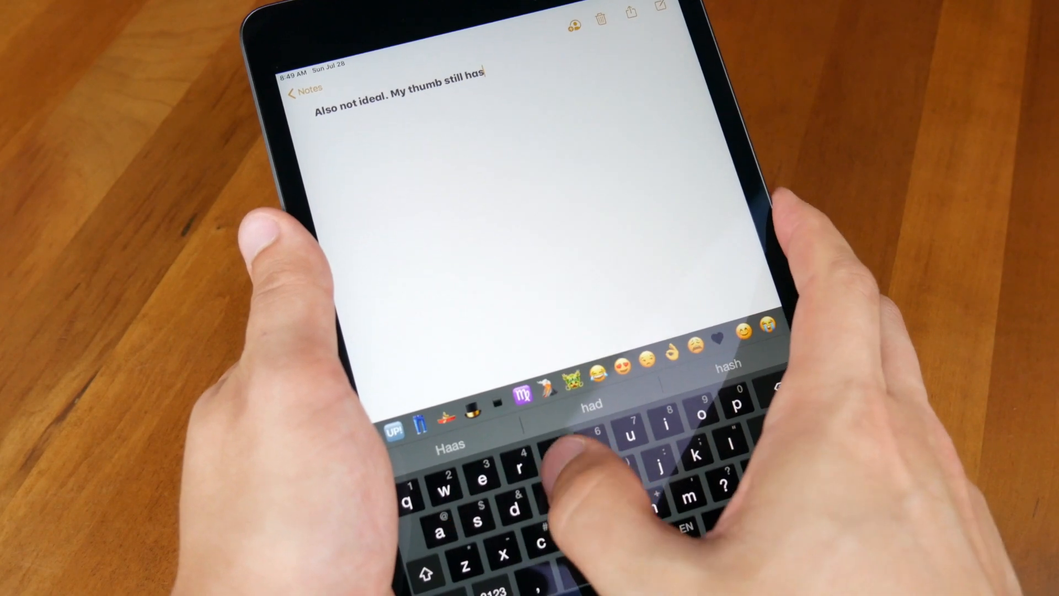
text(to)
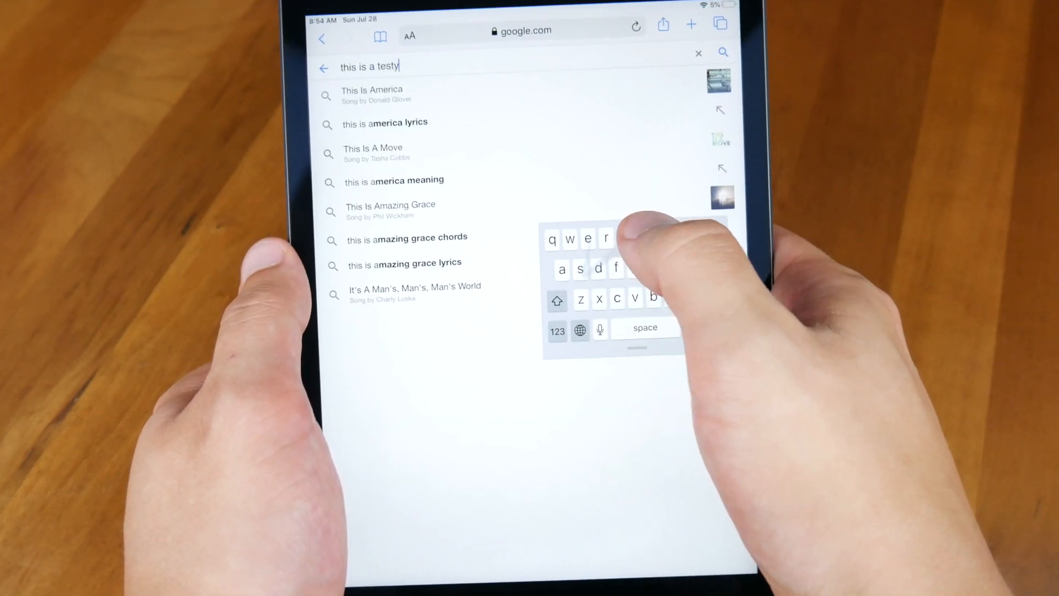
Delete a character, then swipe 'is' and 'a test' into the new note
key(backspace)
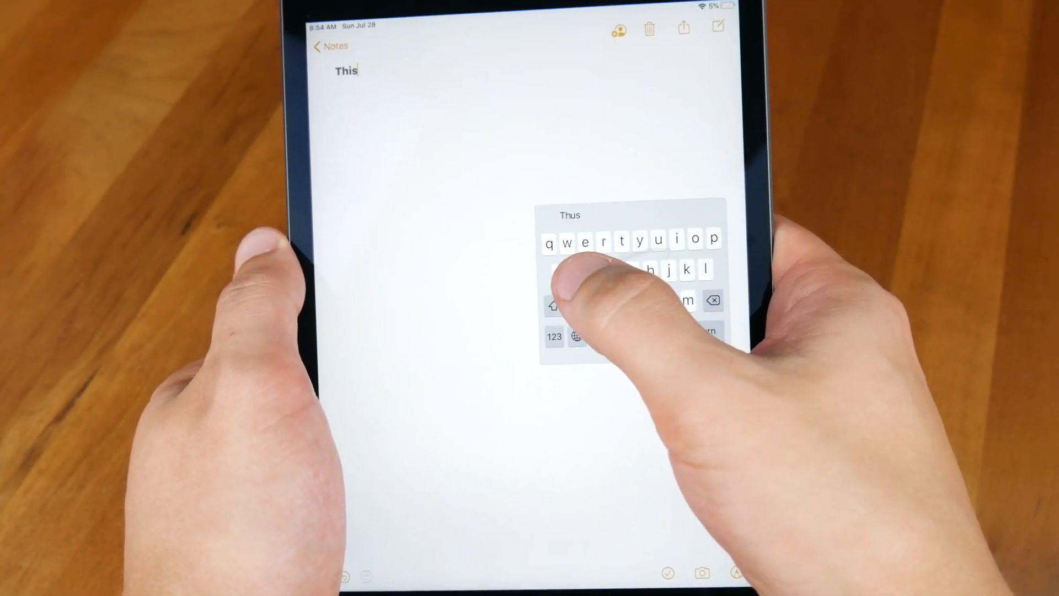
text(is)
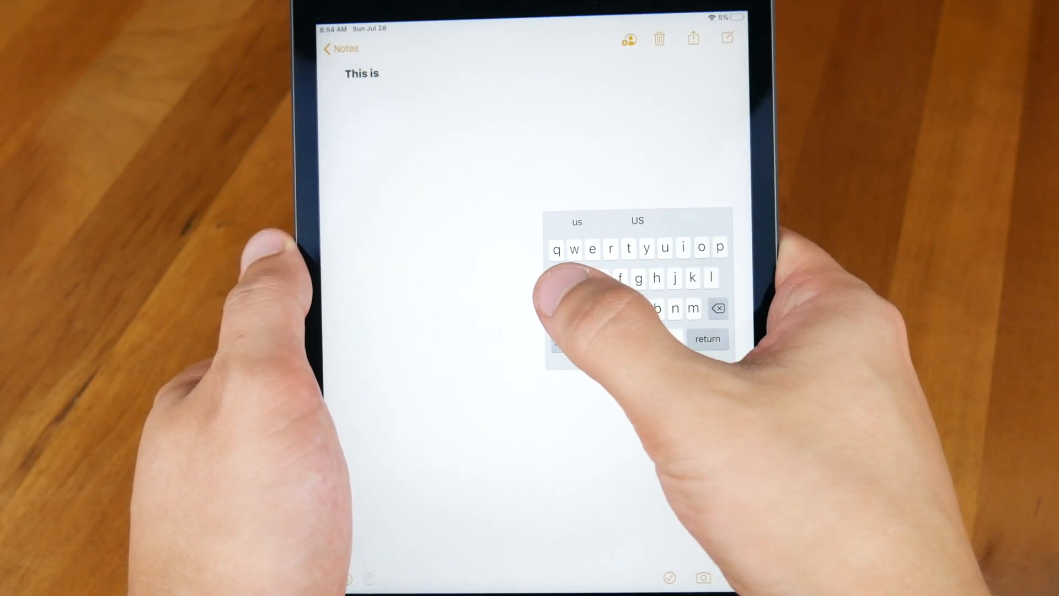
text(a test)
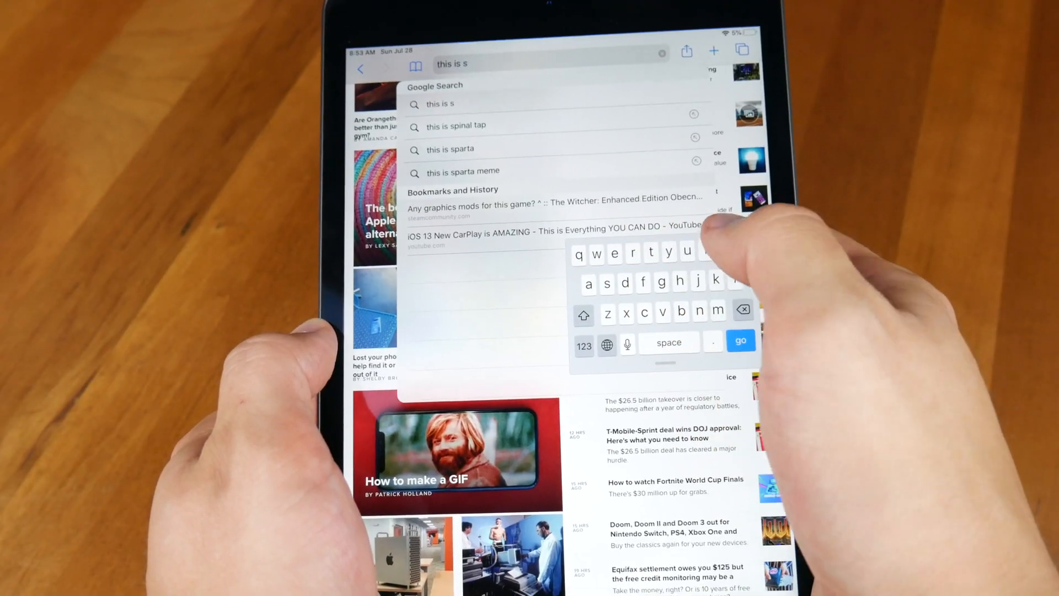
Swipe 'a' and 'testy' into Safari's search field
text(a)
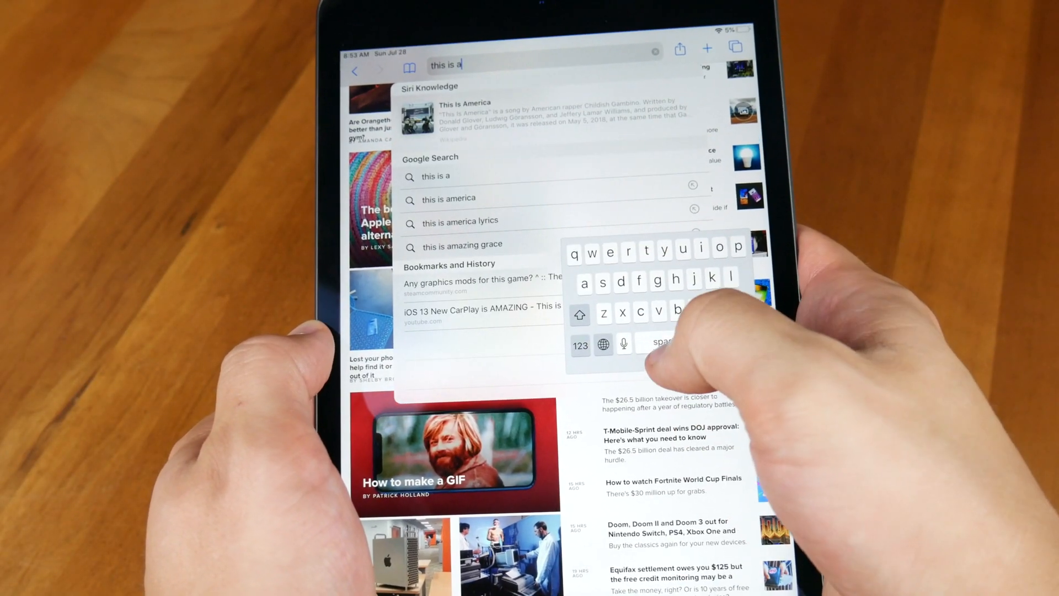
text(testy)
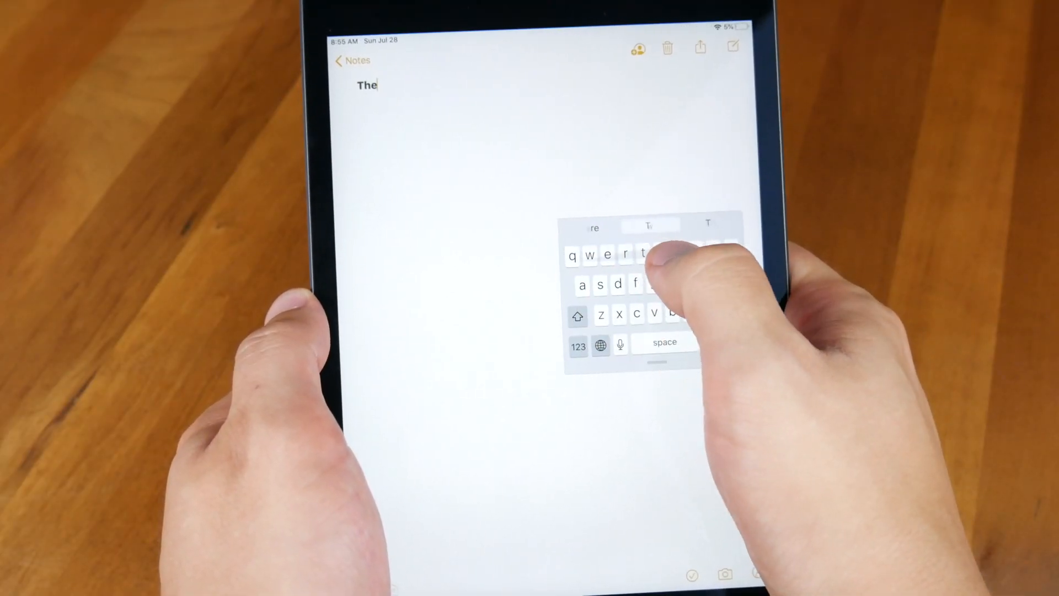
Swipe 'quick', 'fix', 'over', 'the', 'lazy dog.', then retype 'x' in the misread word
text(quick brown)
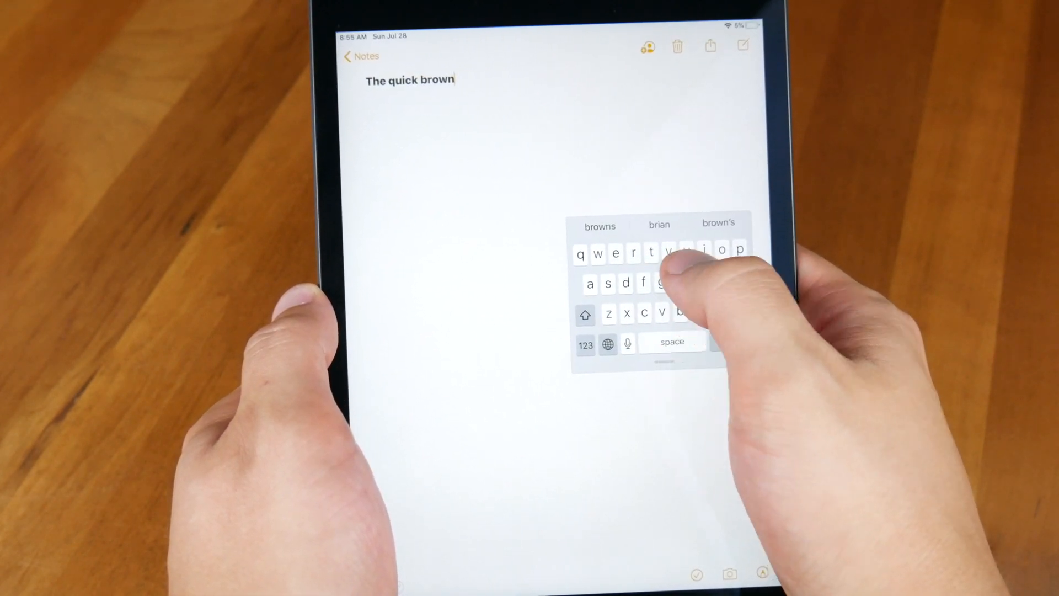
text(fix)
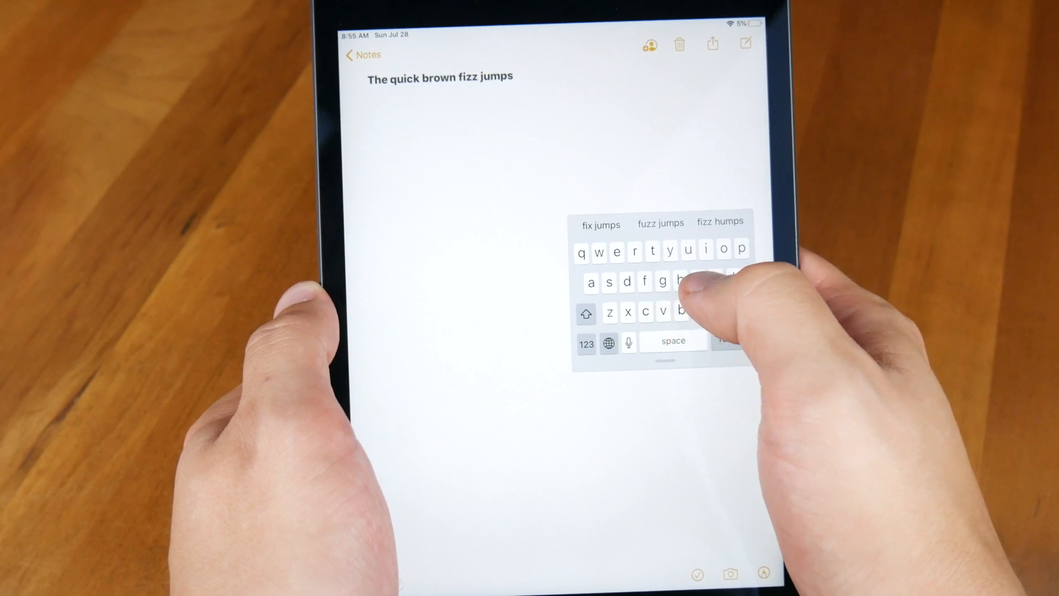
text(over)
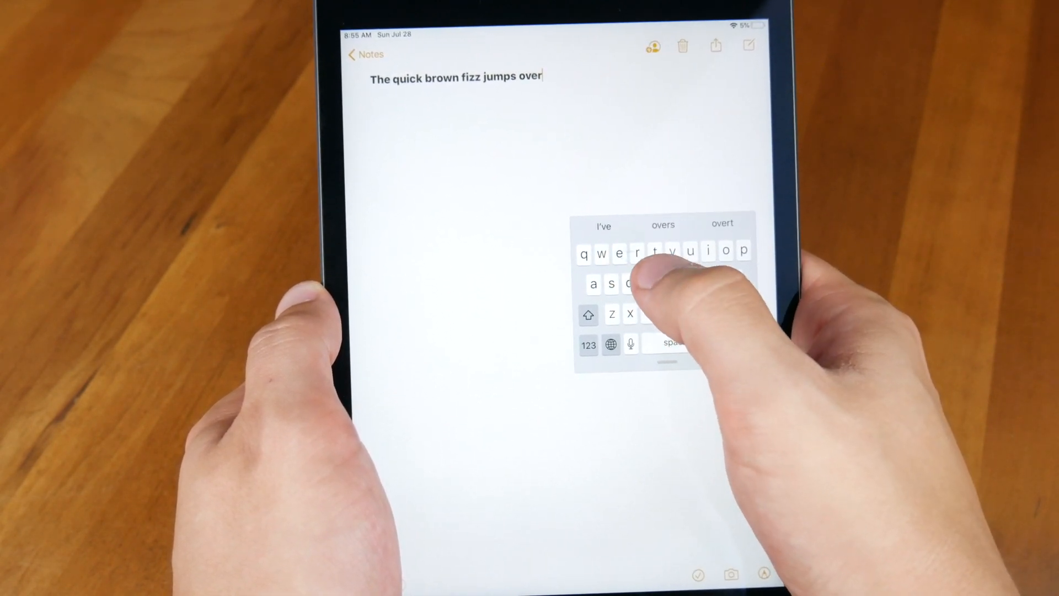
text(the)
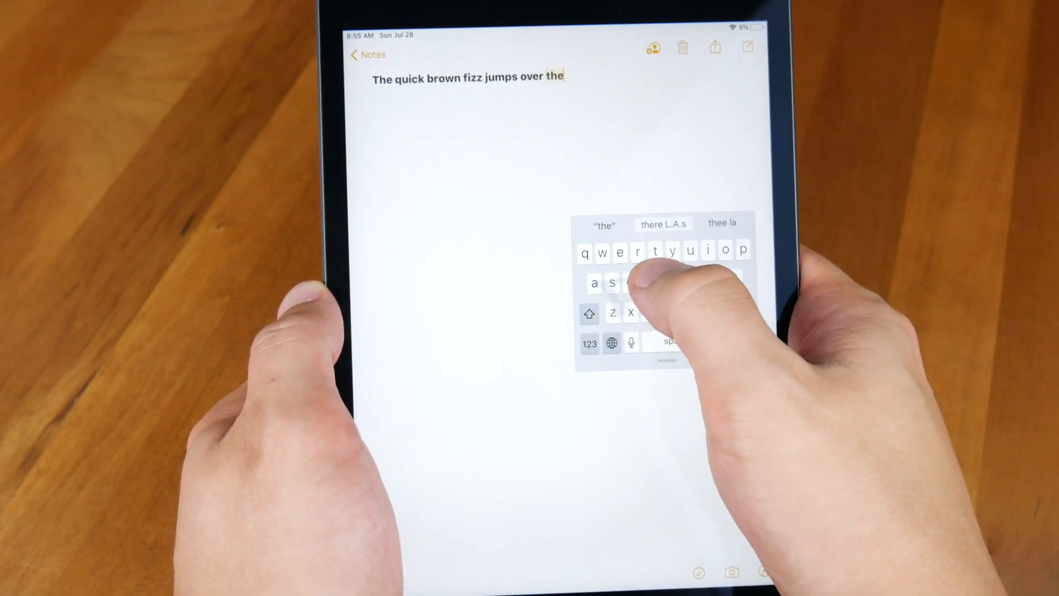
text(lazy dog)
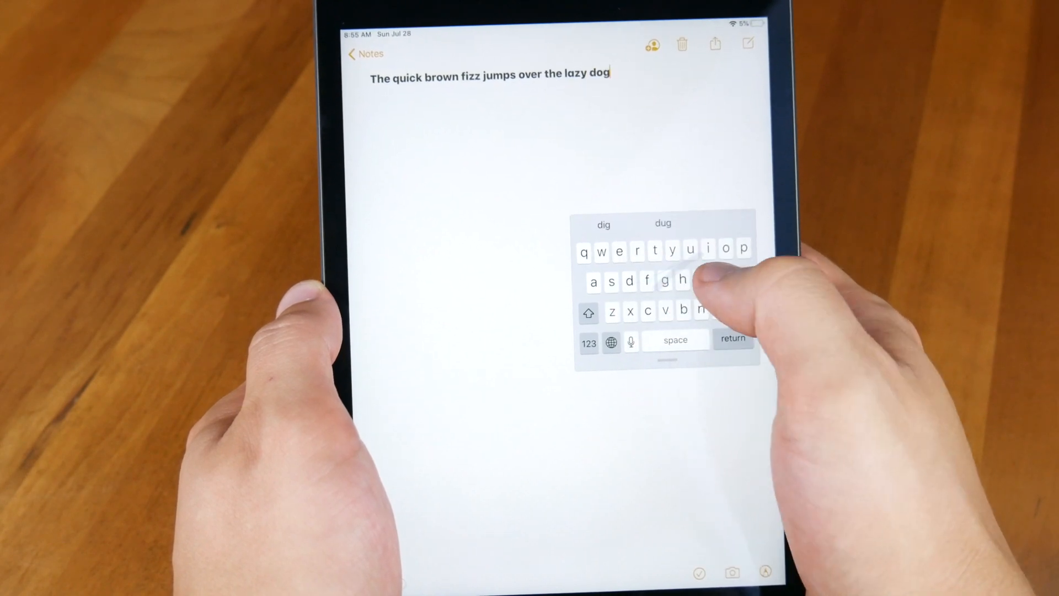
text(.)
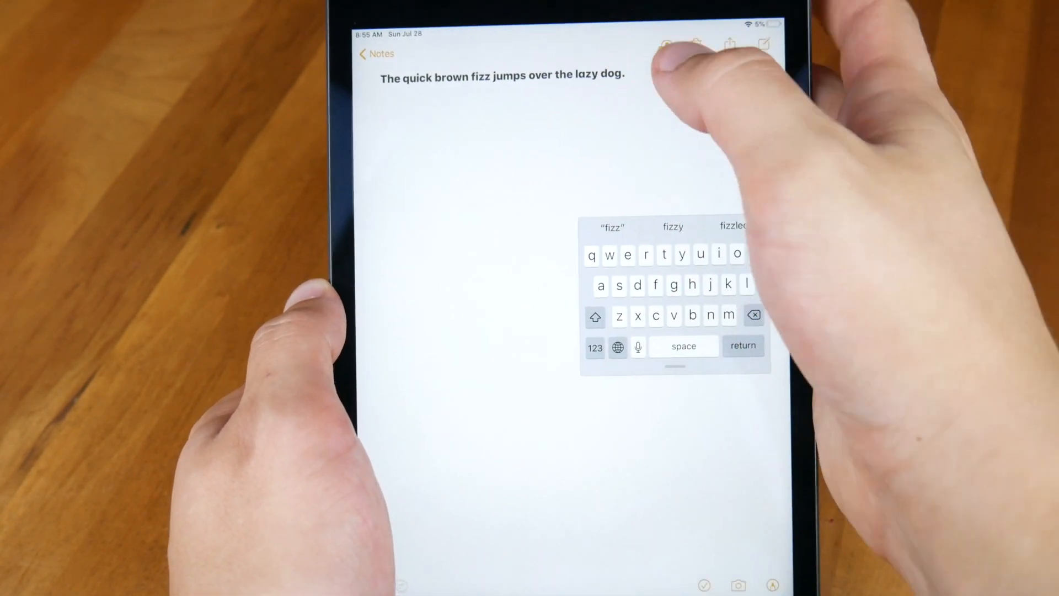
click(753, 314)
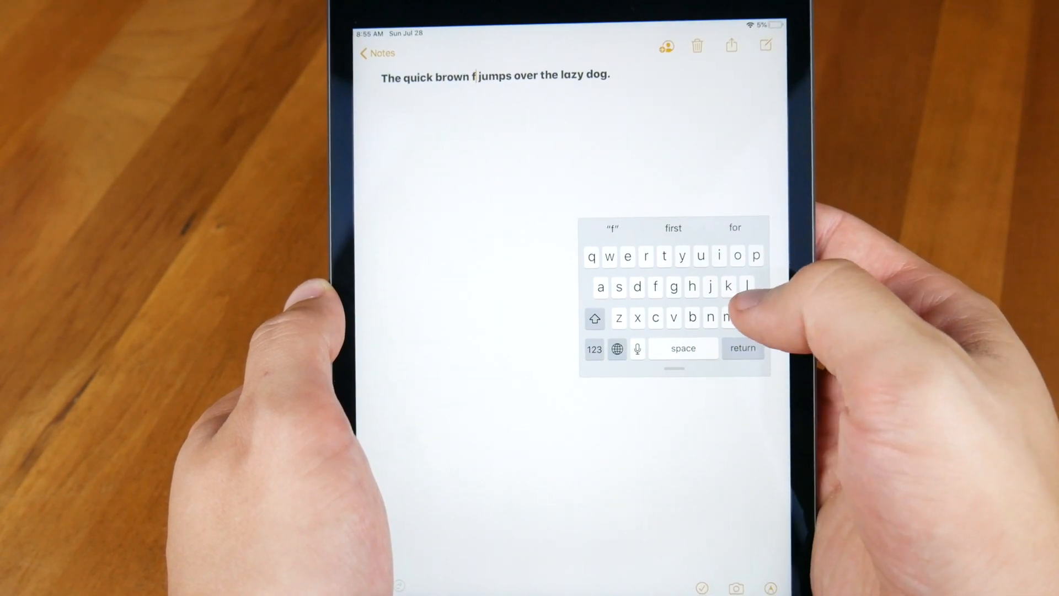
text(x)
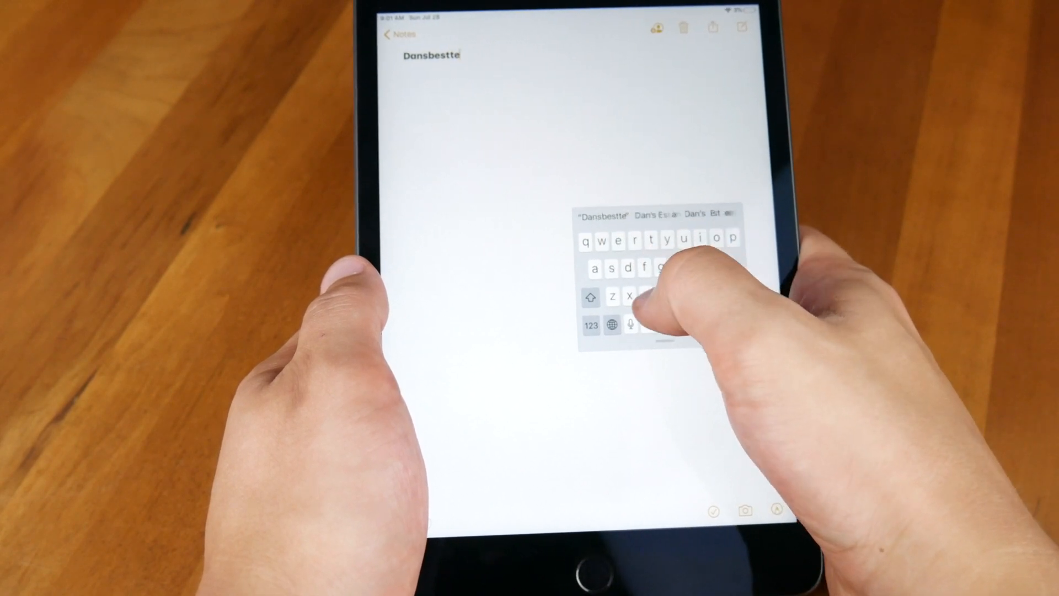
Type 'ch' into the new note
text(ch)
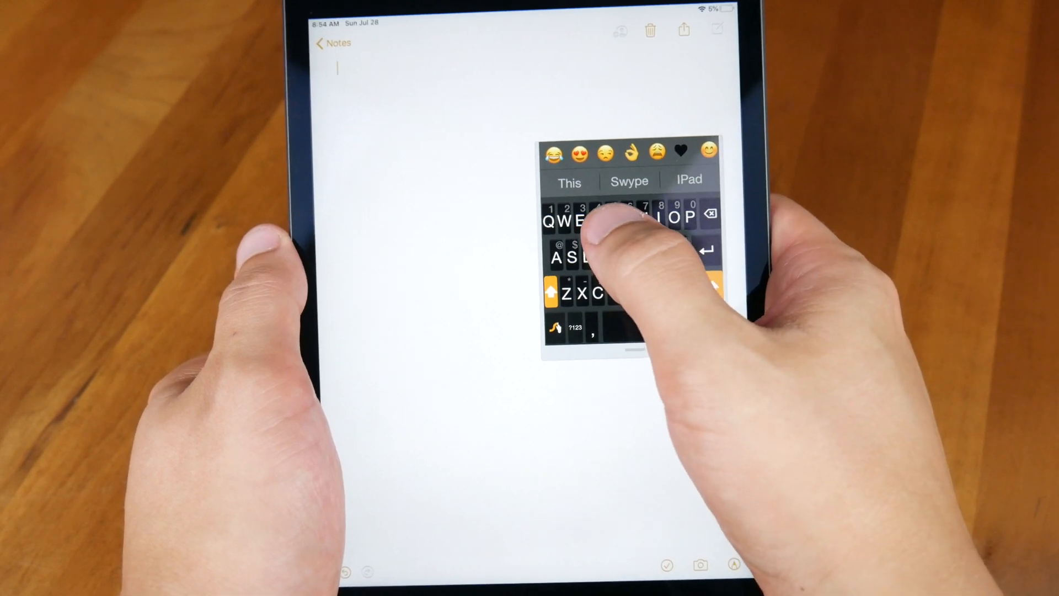
Swipe 'This is a' and 'much', then add 'ch' to make 'Dansbesttech'
text(This is a)
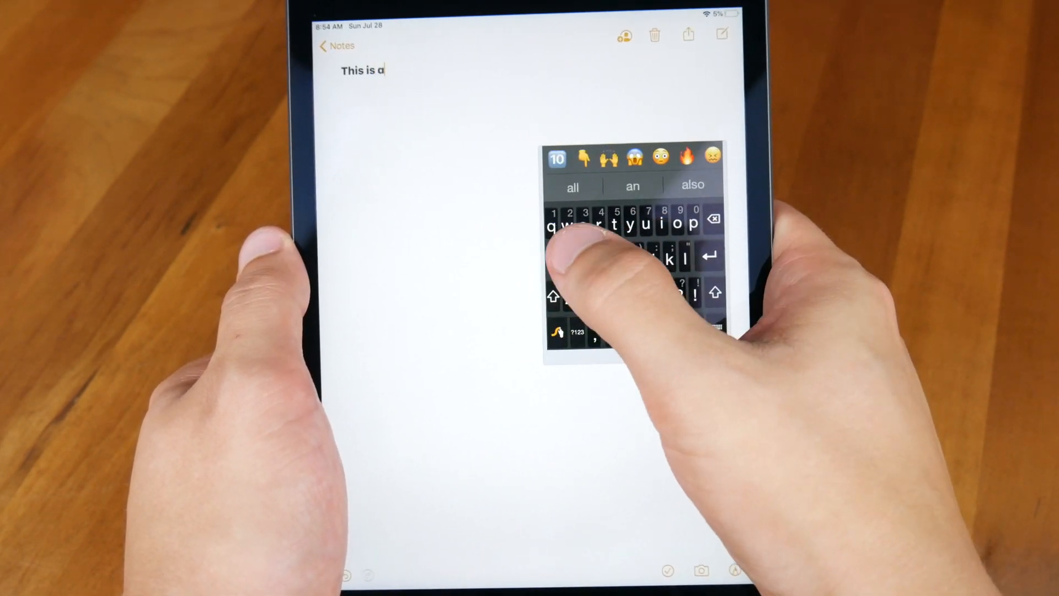
text(much)
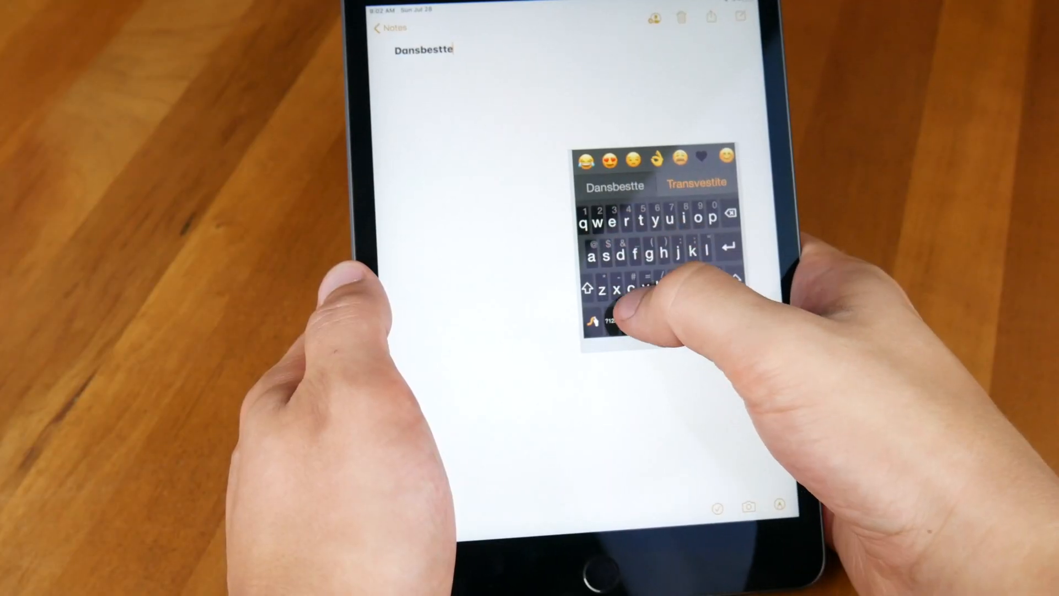
text(ch)
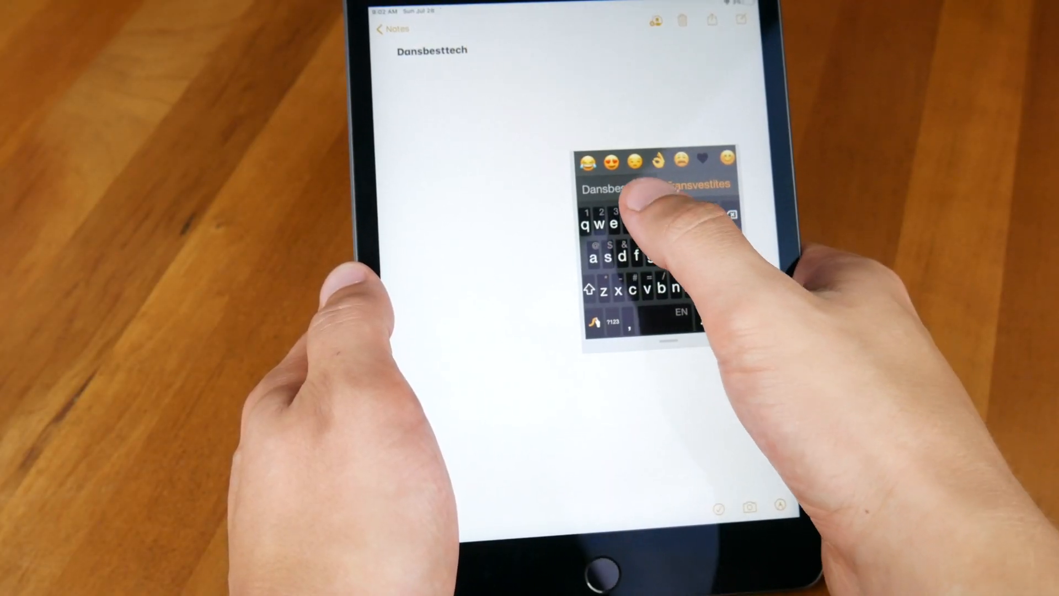